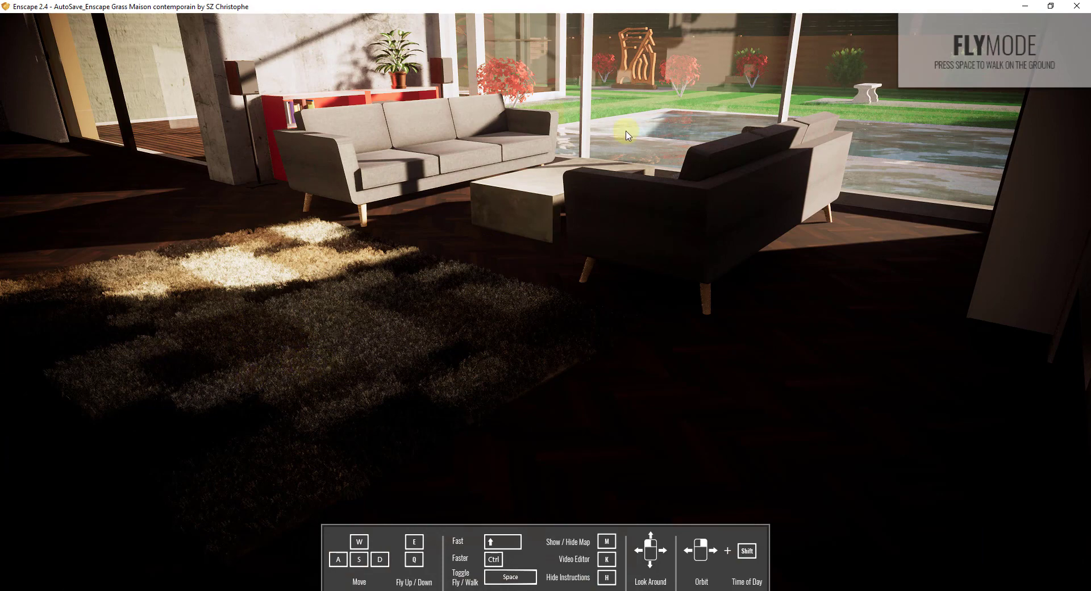
pyautogui.moveTo(334, 342)
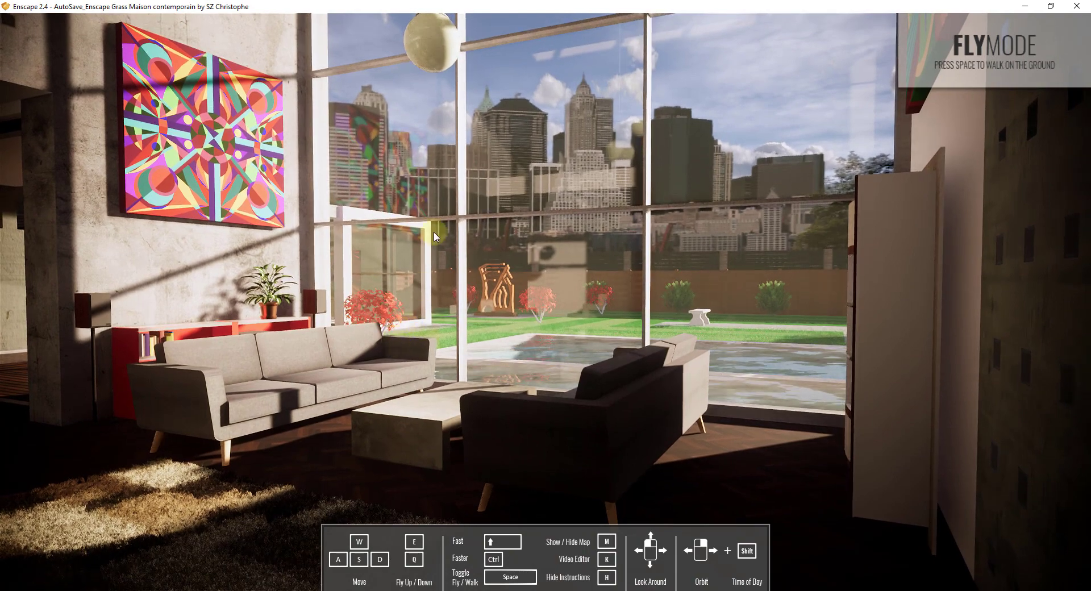
pyautogui.moveTo(524, 402)
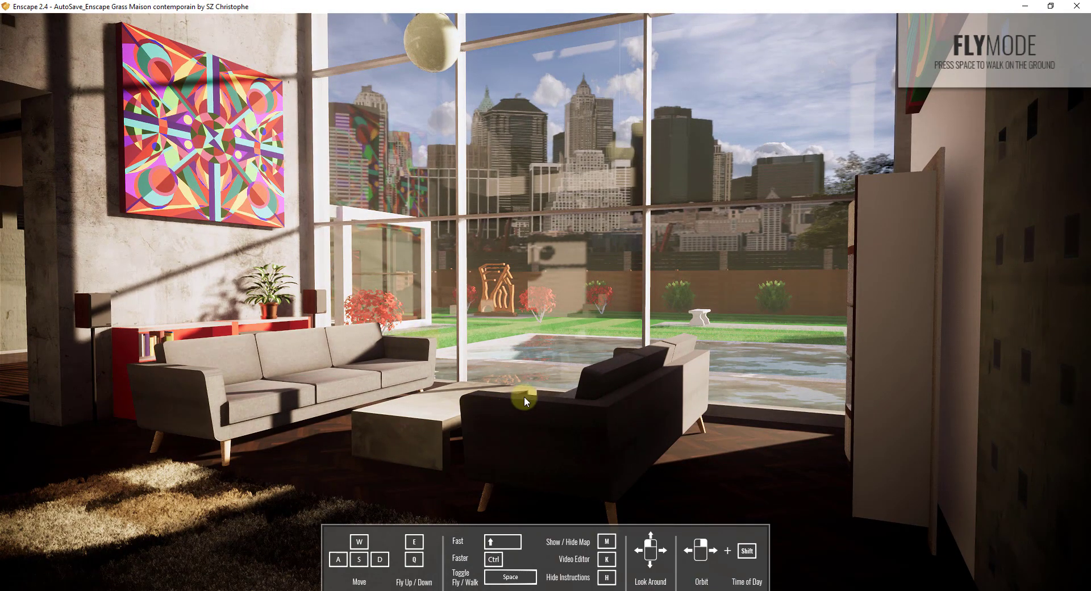
pyautogui.moveTo(492, 403)
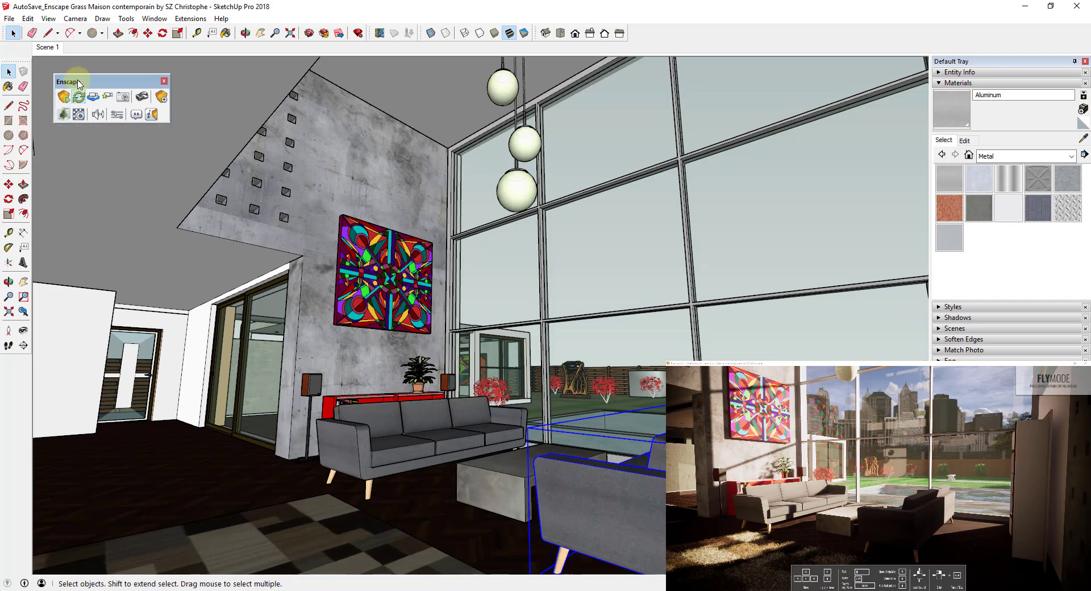
pyautogui.moveTo(62, 115)
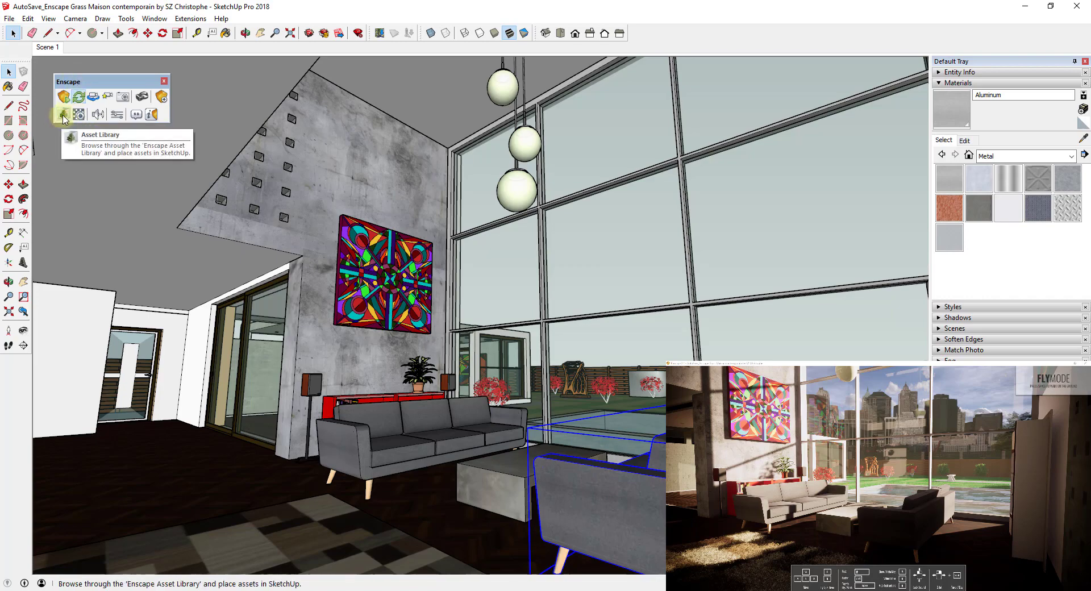
# Open the Enscape Asset Library and scroll through its furniture thumbnails.
pyautogui.click(62, 115)
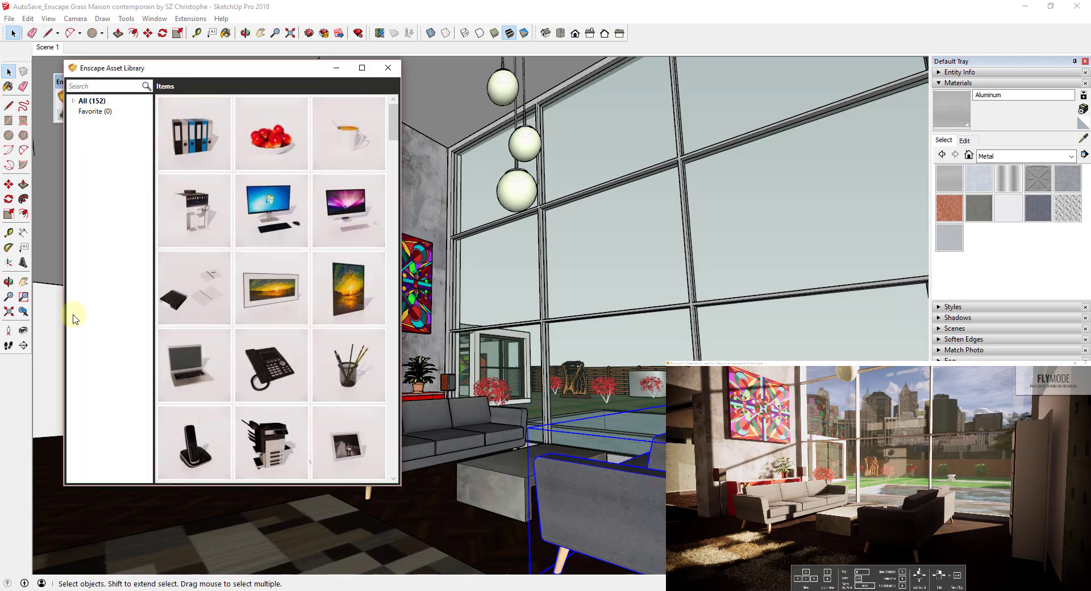
pyautogui.scroll(-3)
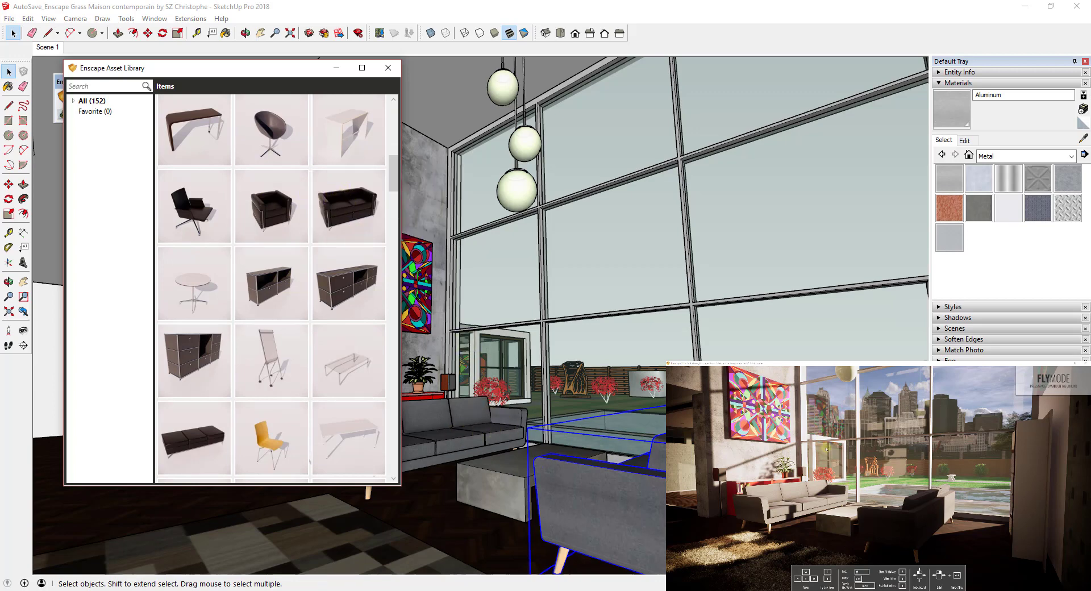
pyautogui.scroll(-3)
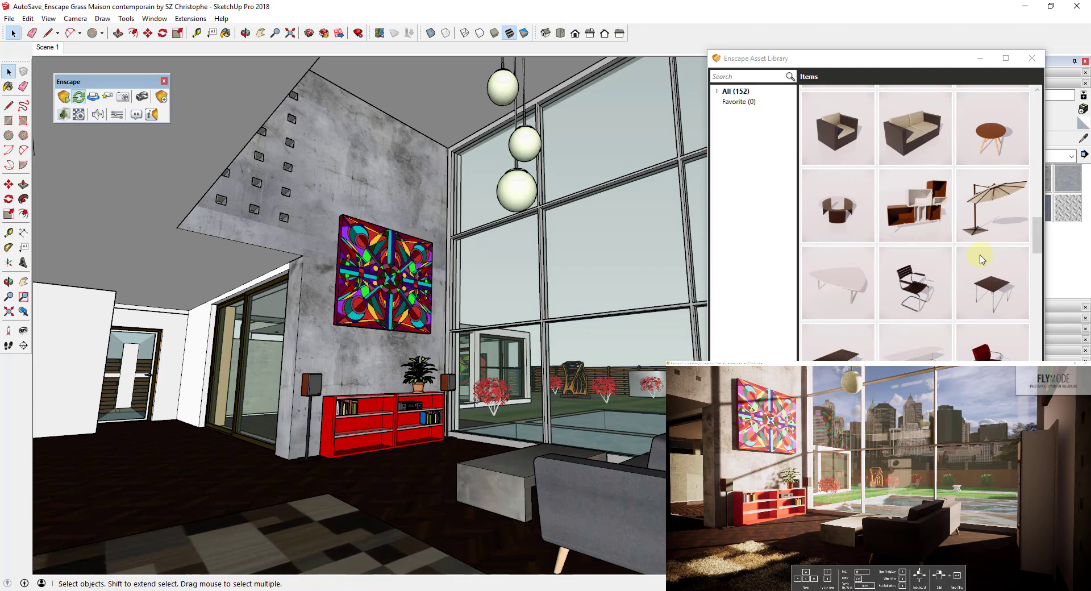
# Scroll the Asset Library down to the office chairs, armchairs and sofas.
pyautogui.scroll(-3)
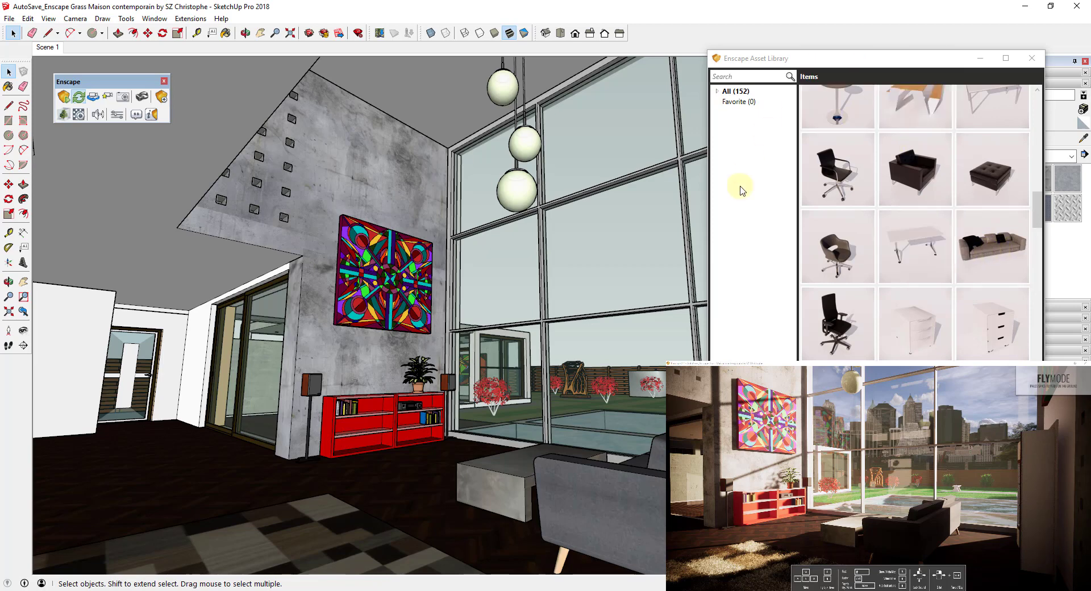
pyautogui.moveTo(992, 250)
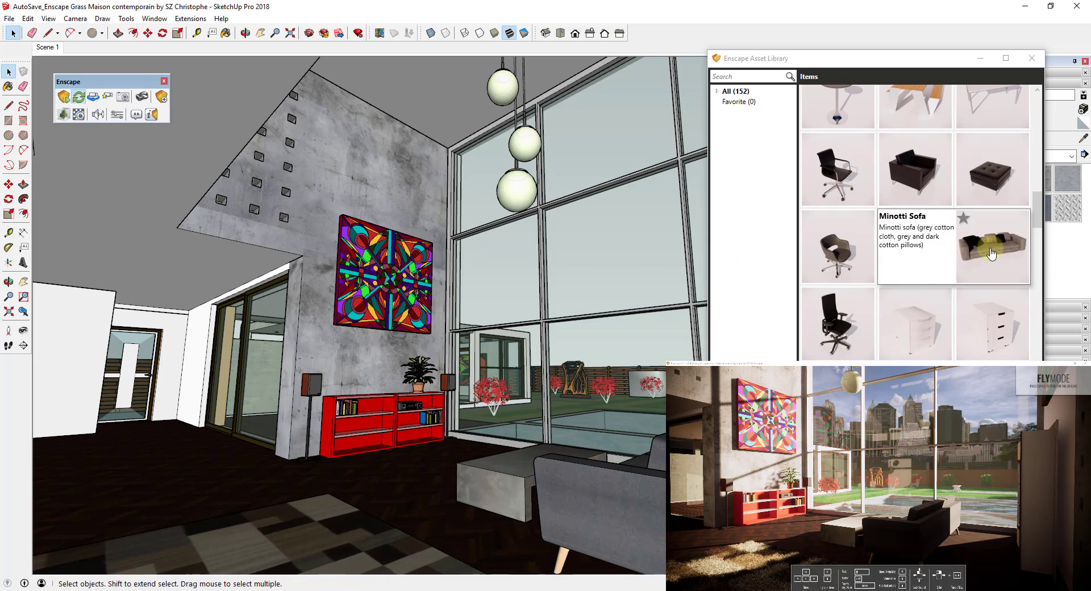
# Place the white cushioned Minotti Sofa behind the coffee table, in front of the red cabinet.
pyautogui.click(991, 247)
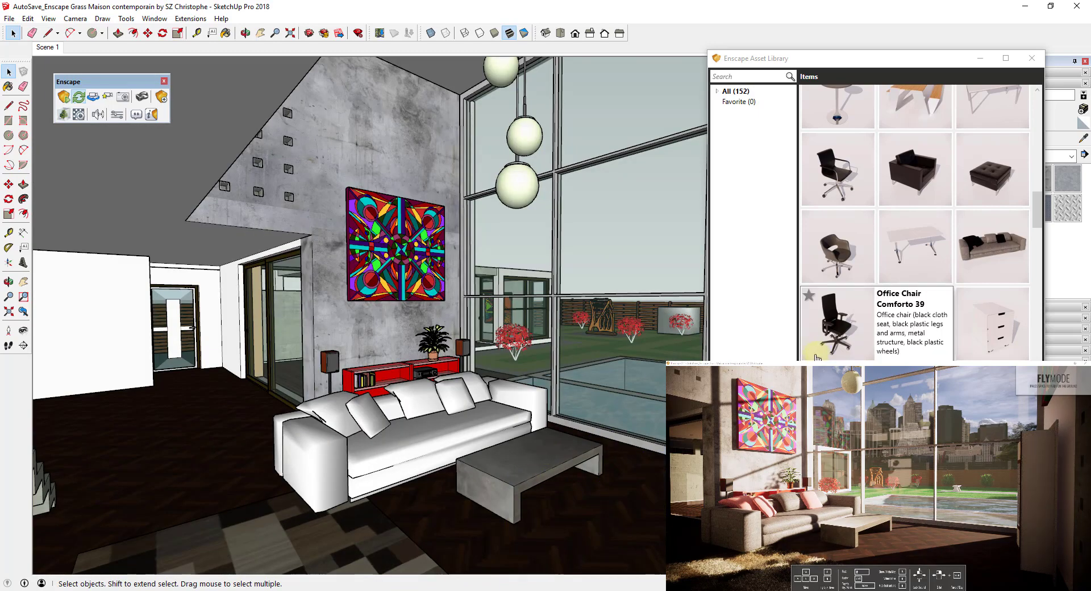
pyautogui.scroll(-3)
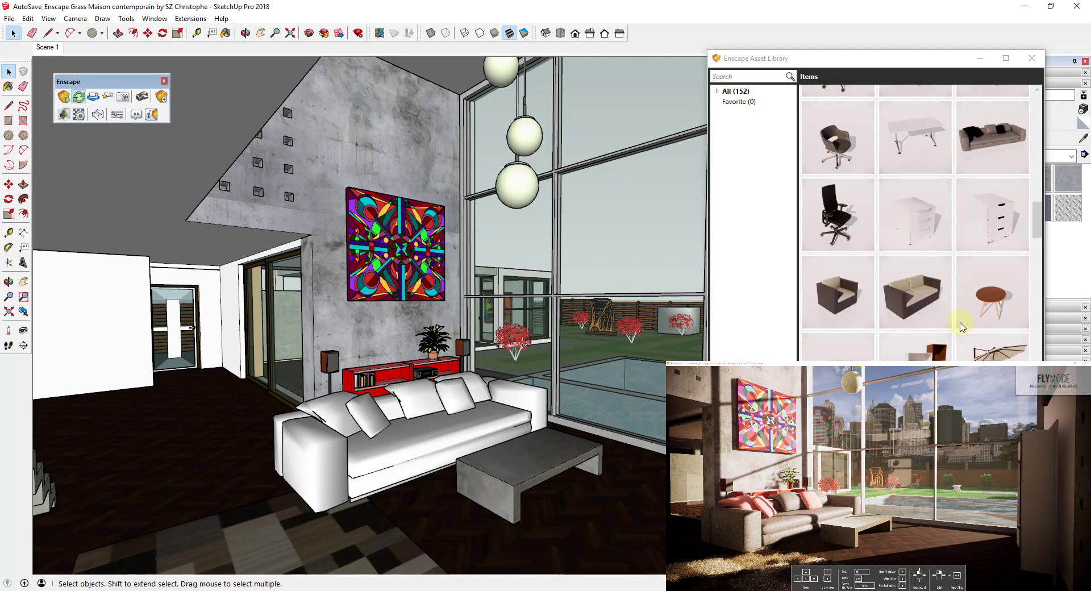
# Add the black ottoman asset and move it in front of the sofa.
pyautogui.scroll(-3)
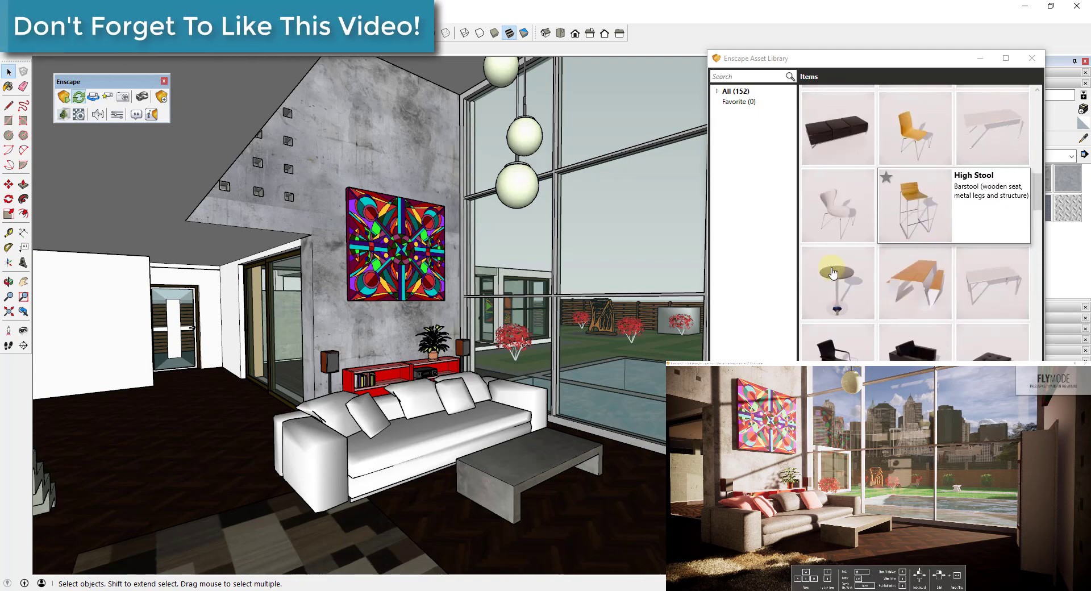
pyautogui.click(549, 453)
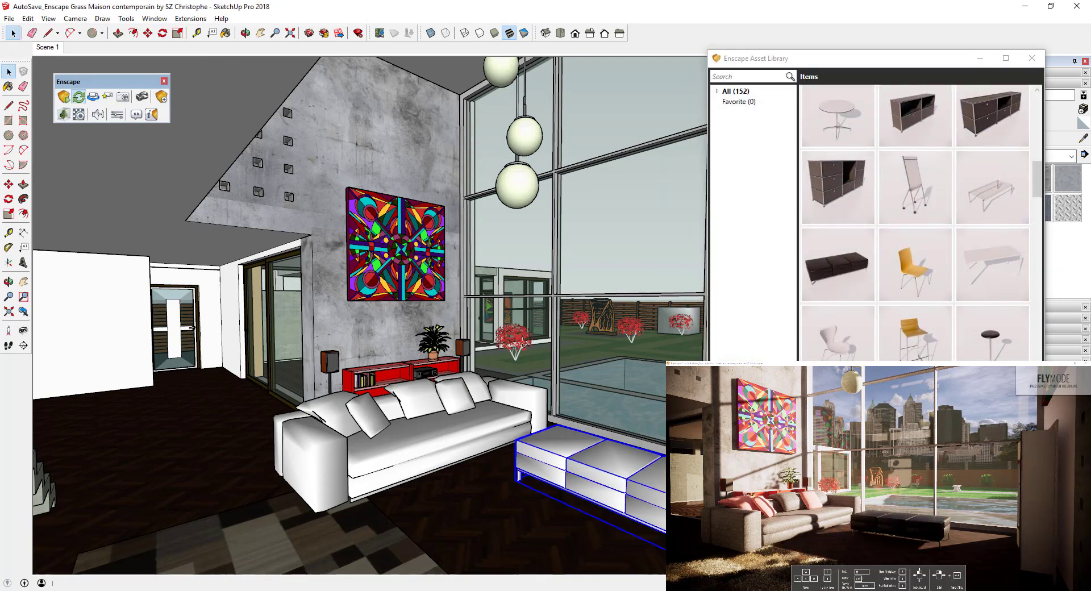
pyautogui.click(147, 33)
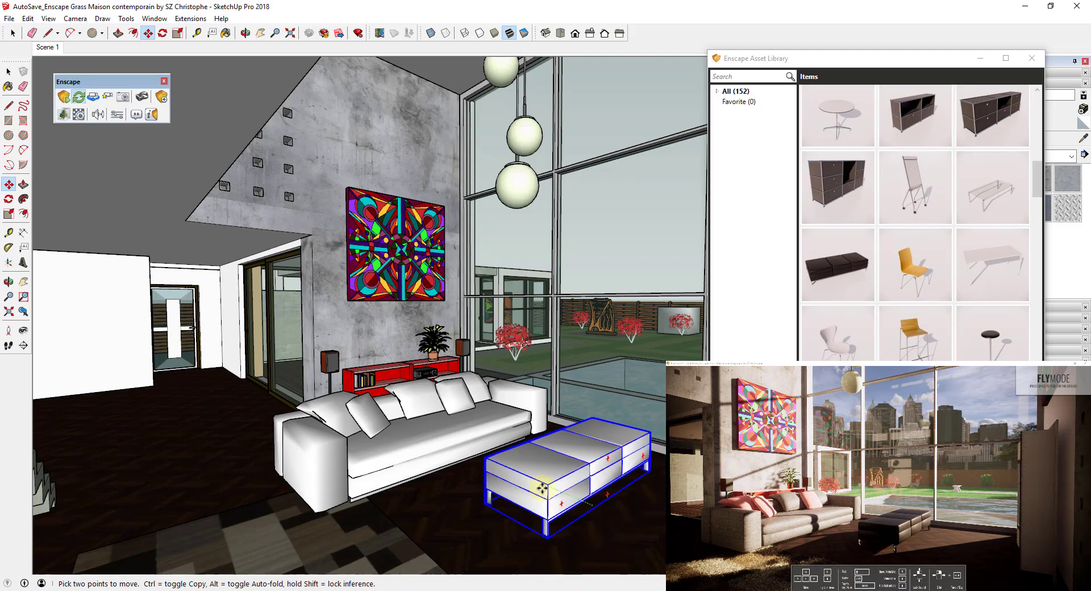
pyautogui.moveTo(557, 459); pyautogui.dragTo(474, 494)
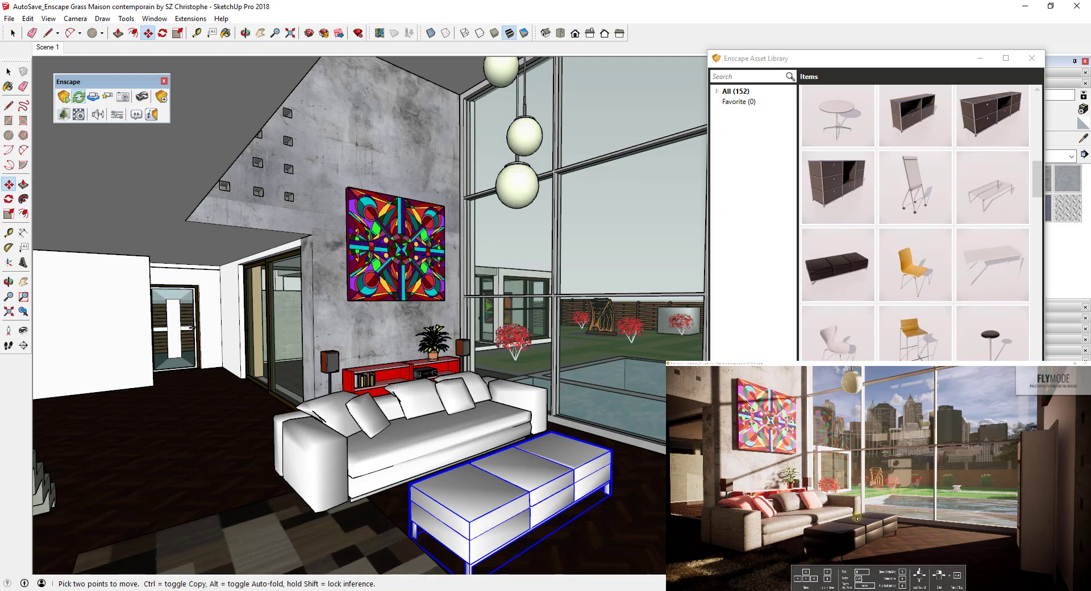
# Browse further down the asset list, then close the Asset Library.
pyautogui.scroll(-3)
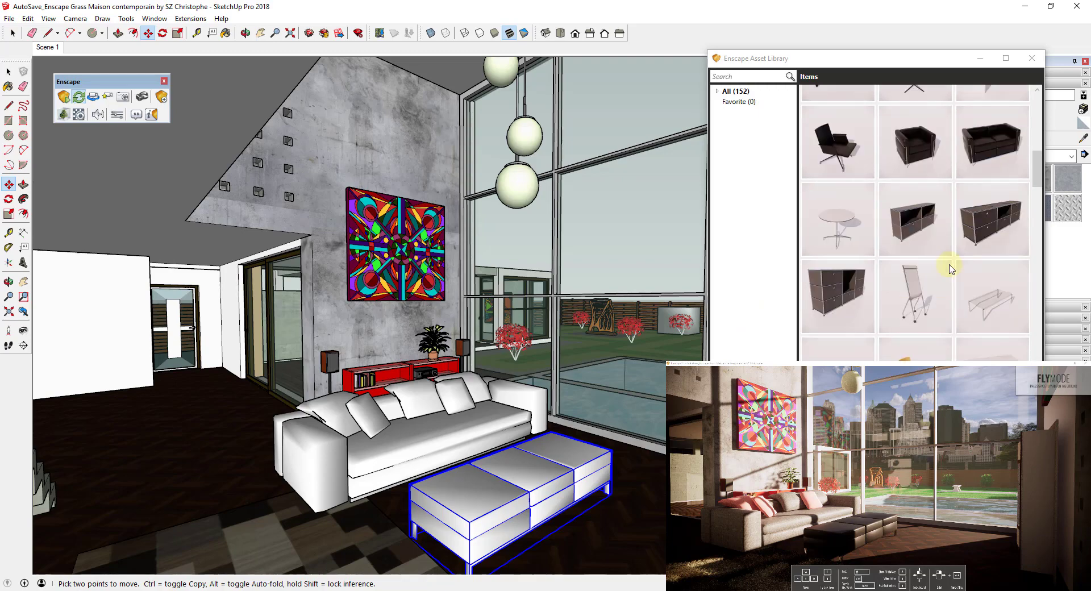
pyautogui.scroll(-3)
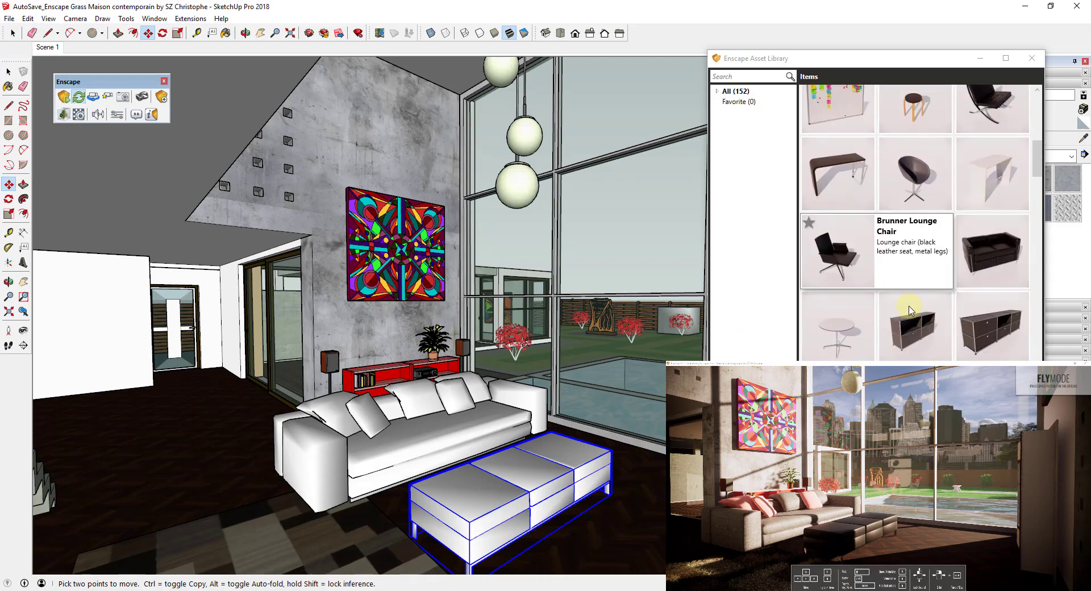
pyautogui.scroll(-3)
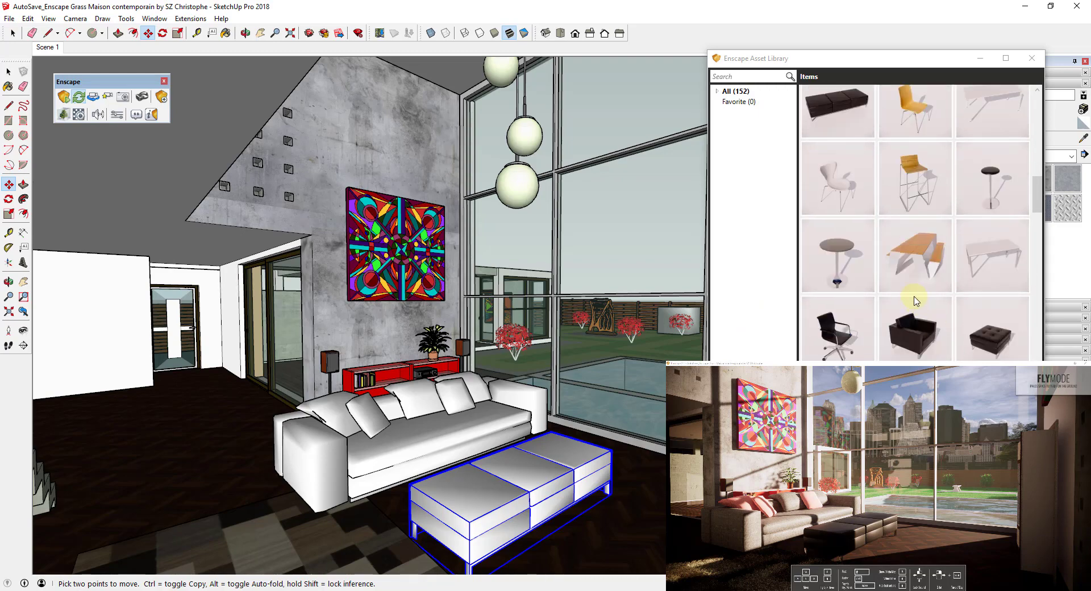
pyautogui.scroll(-3)
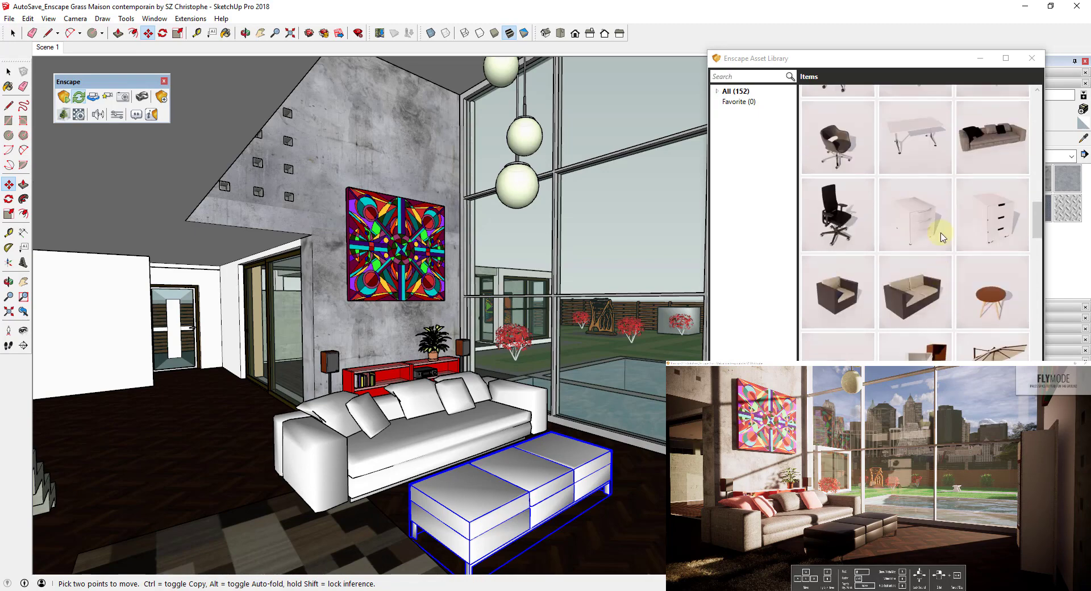
pyautogui.scroll(-3)
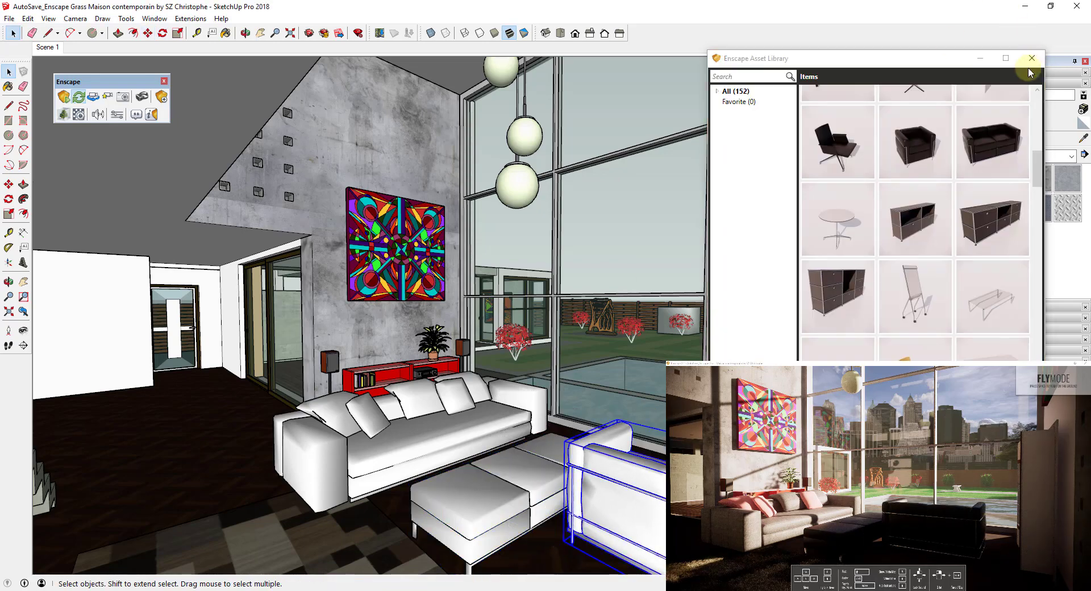
pyautogui.click(1031, 59)
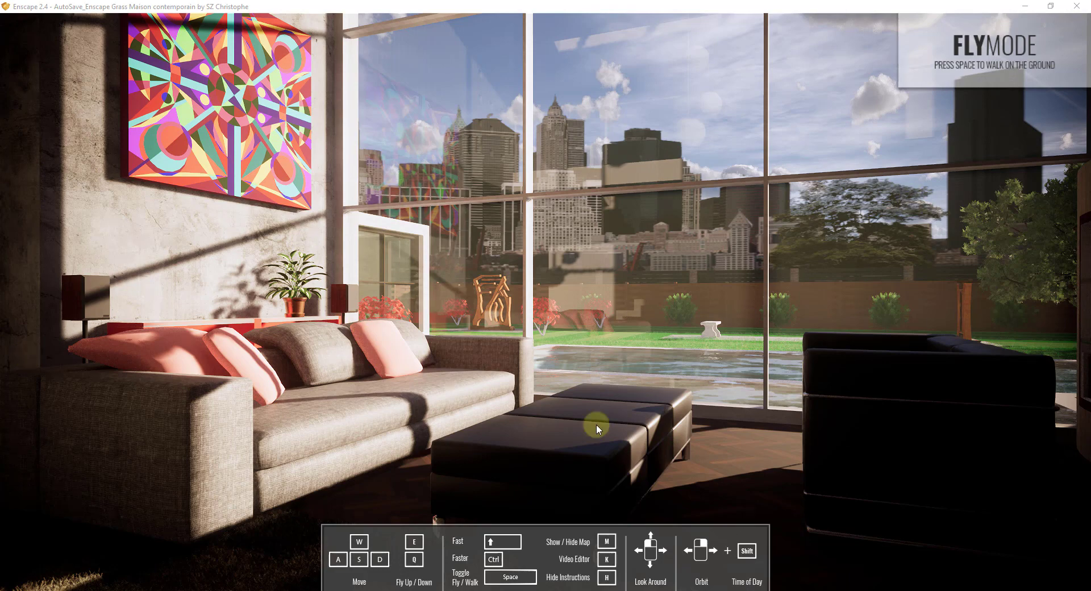
pyautogui.moveTo(573, 380)
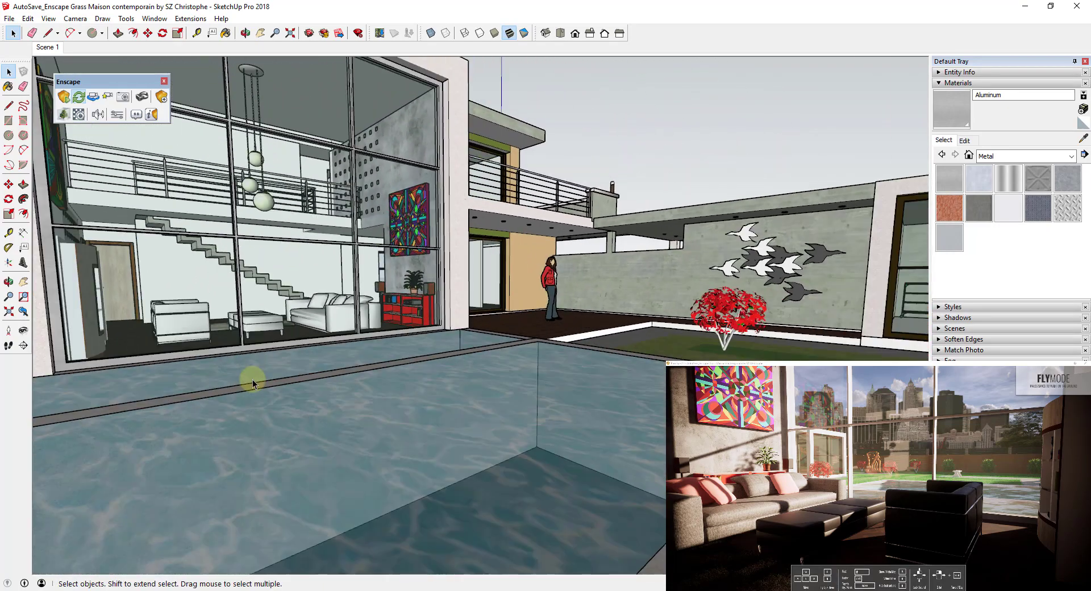
pyautogui.moveTo(254, 388)
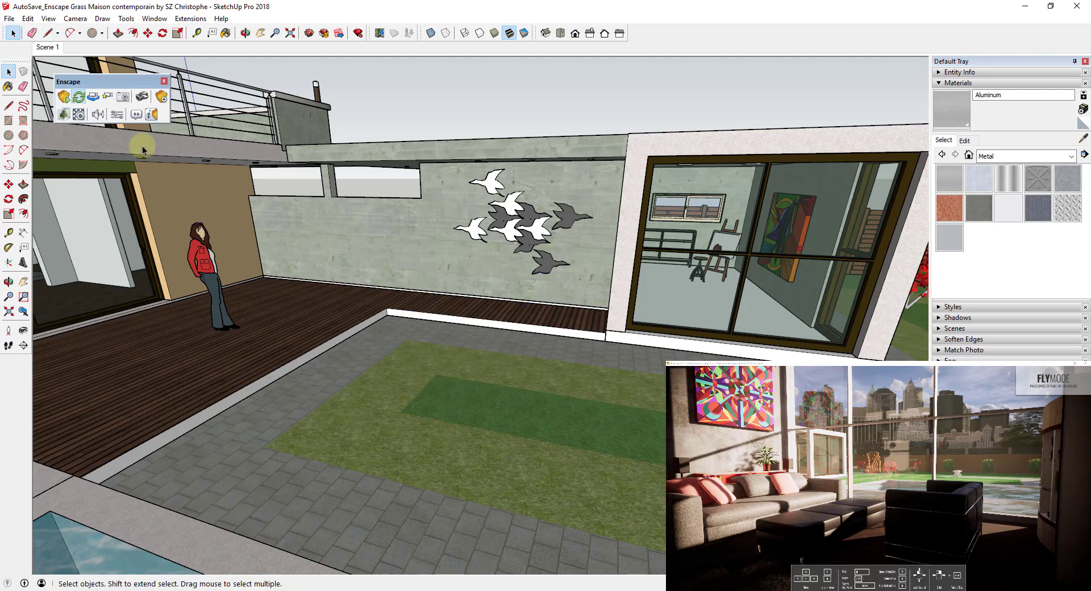
# Pick an Enscape tree asset and plant trees in a row on the courtyard lawn.
pyautogui.click(161, 97)
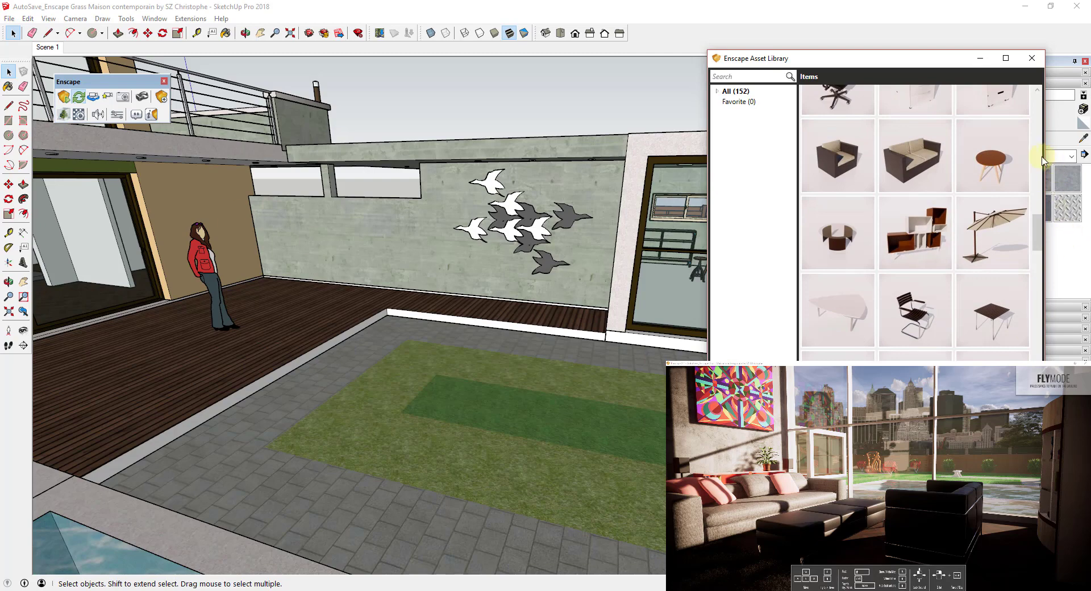
pyautogui.scroll(-3)
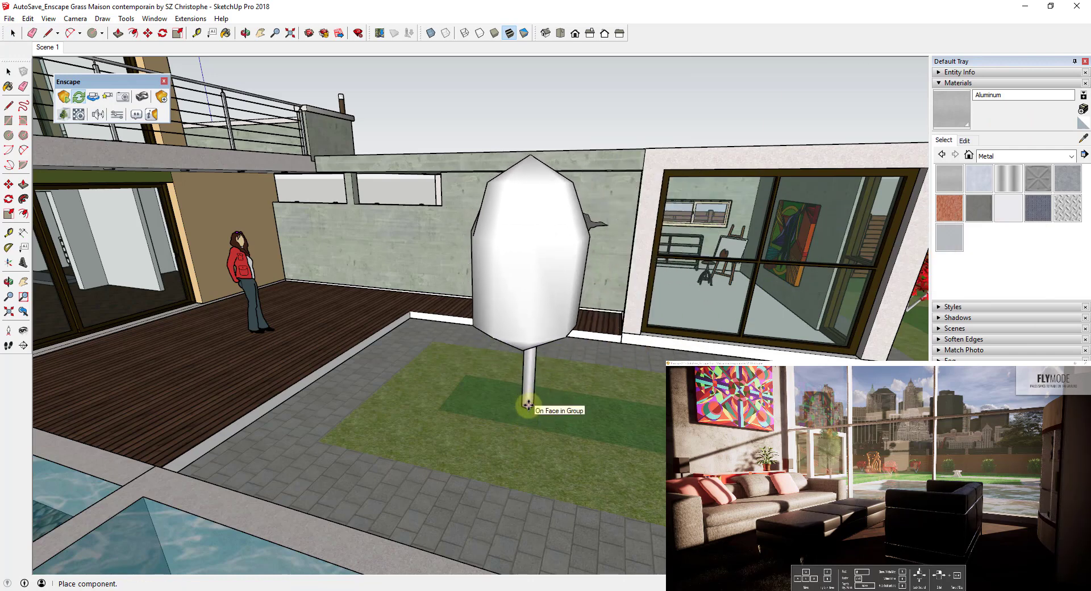
pyautogui.click(742, 264)
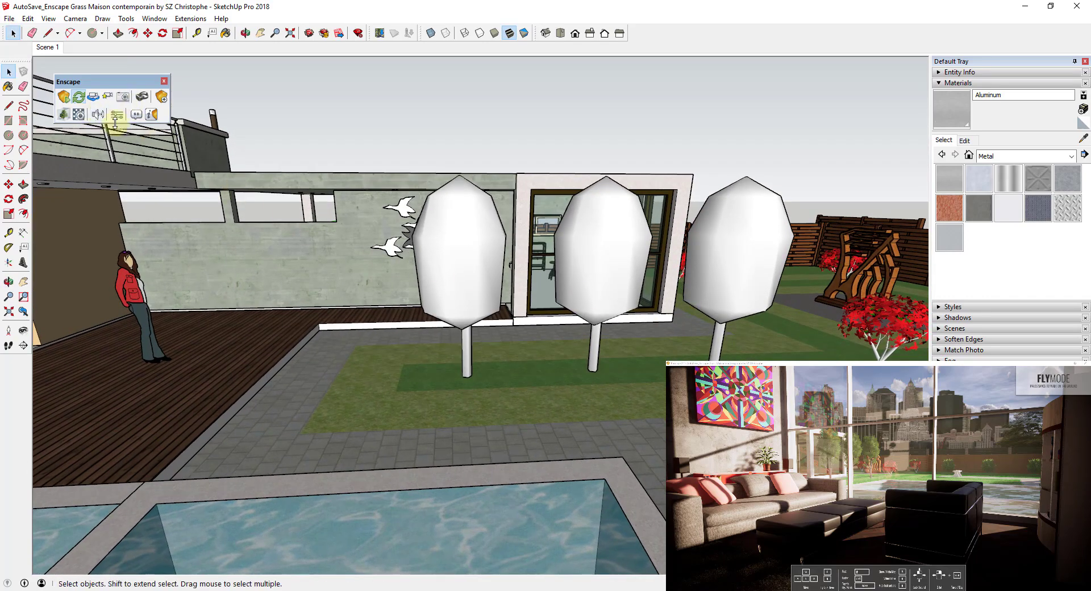
pyautogui.click(122, 115)
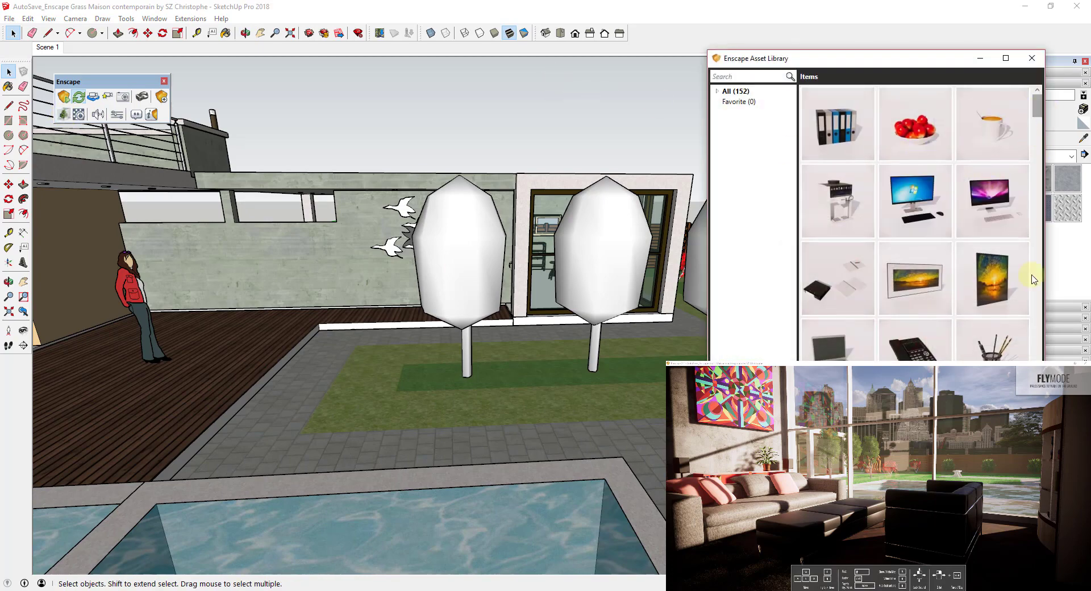
# Place an Enscape person asset on the paving in front of the trees.
pyautogui.scroll(-3)
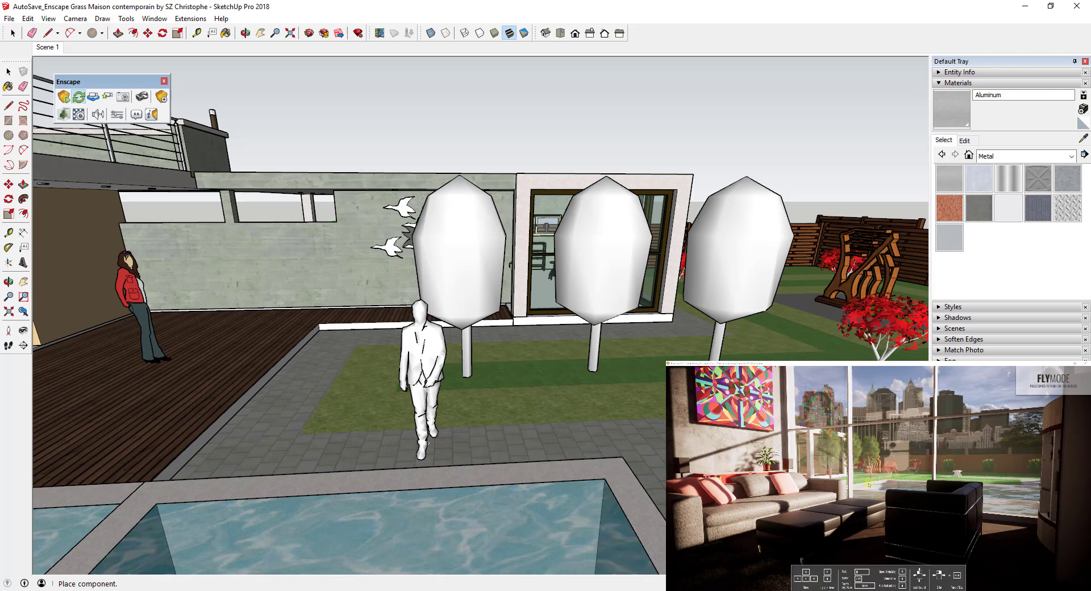
pyautogui.click(246, 403)
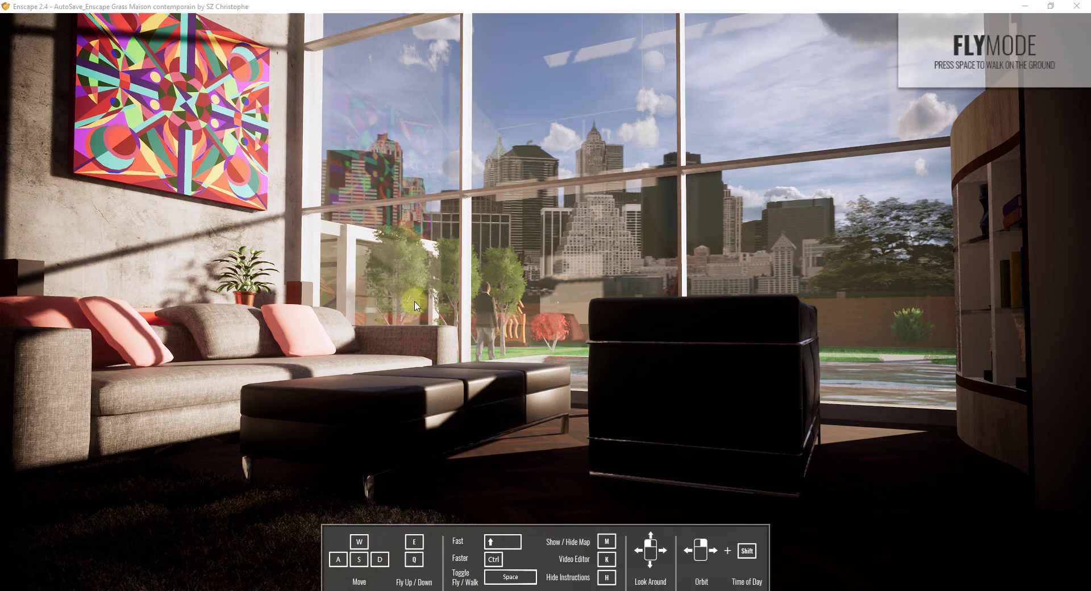
pyautogui.moveTo(715, 353)
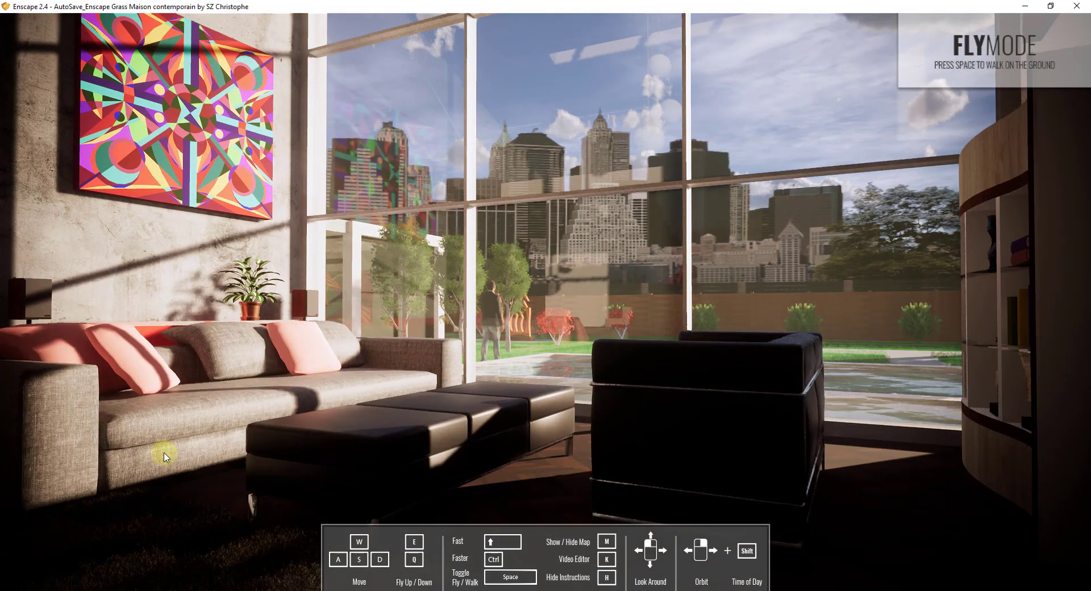
pyautogui.moveTo(282, 354)
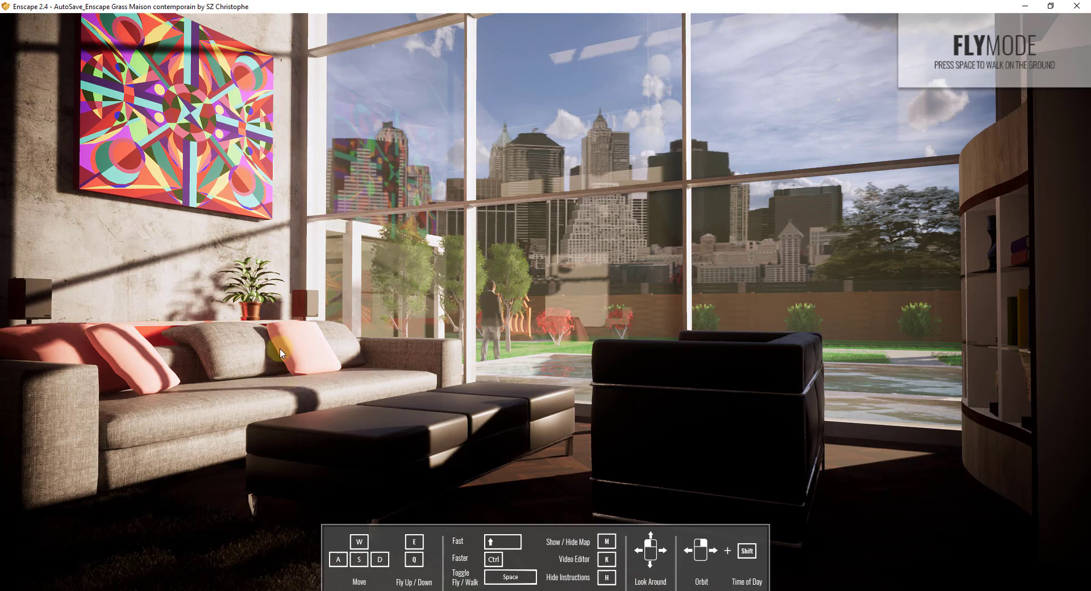